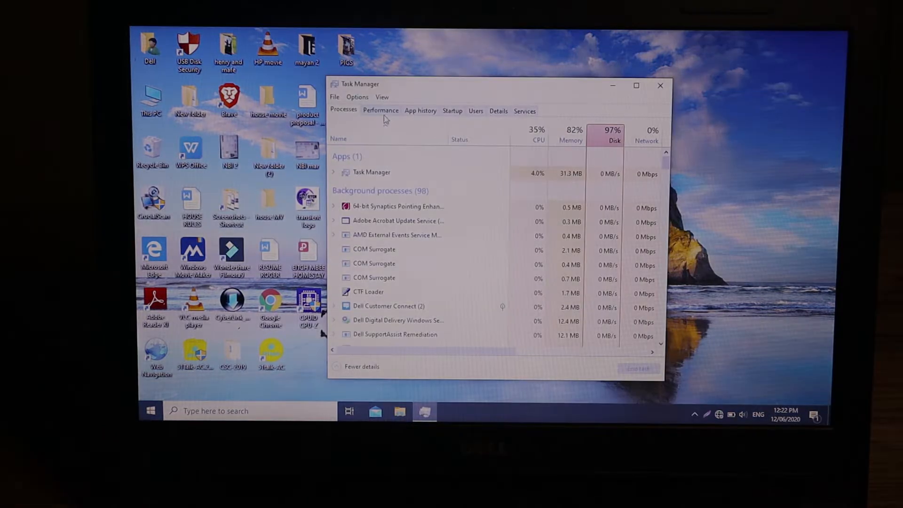
Review Task Manager's memory page (4.0 GB, 2133 MHz, 1 of 2 slots used), then close it.
click(381, 111)
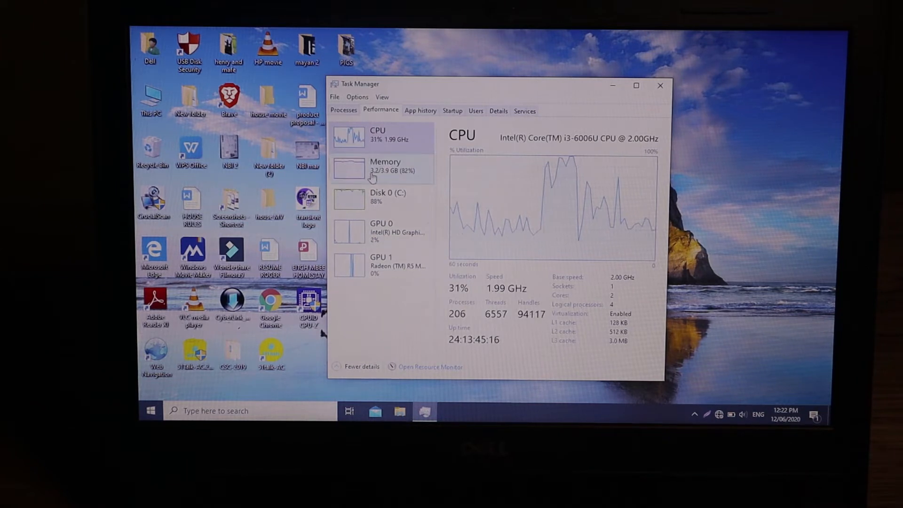
click(385, 169)
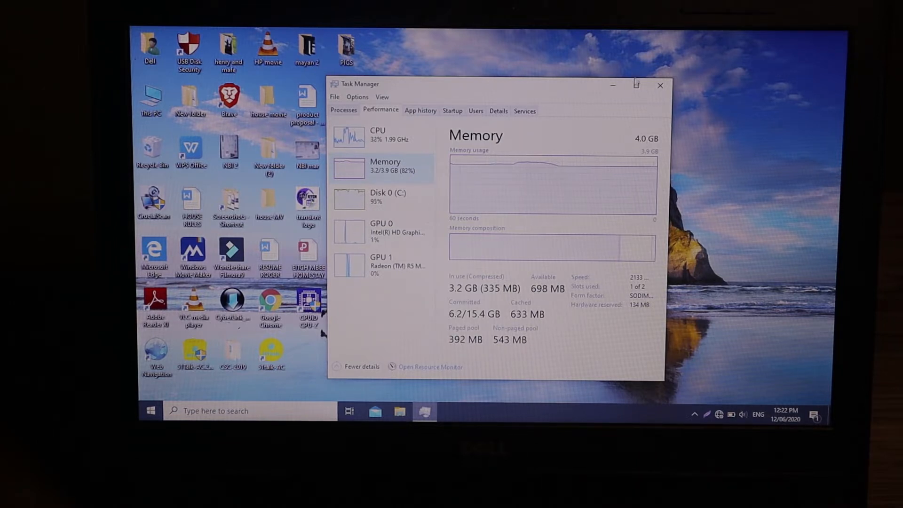
click(636, 85)
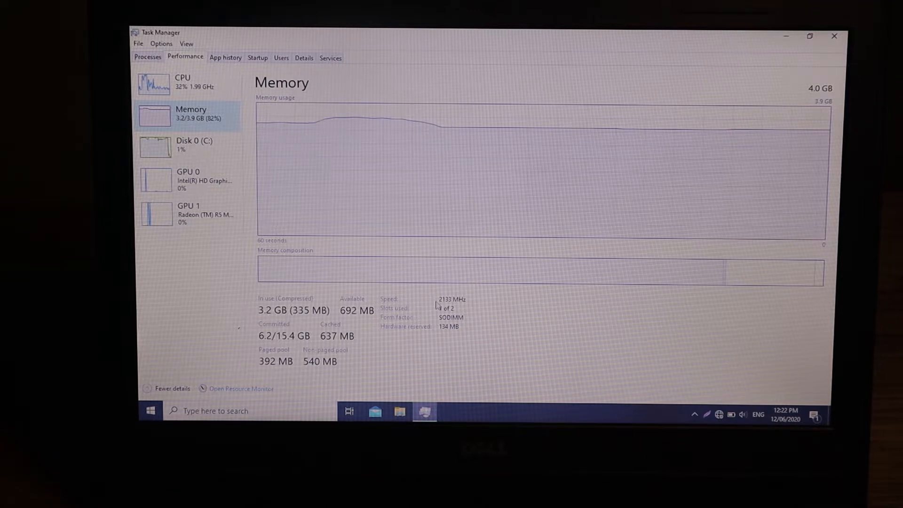
mouse_move(529, 165)
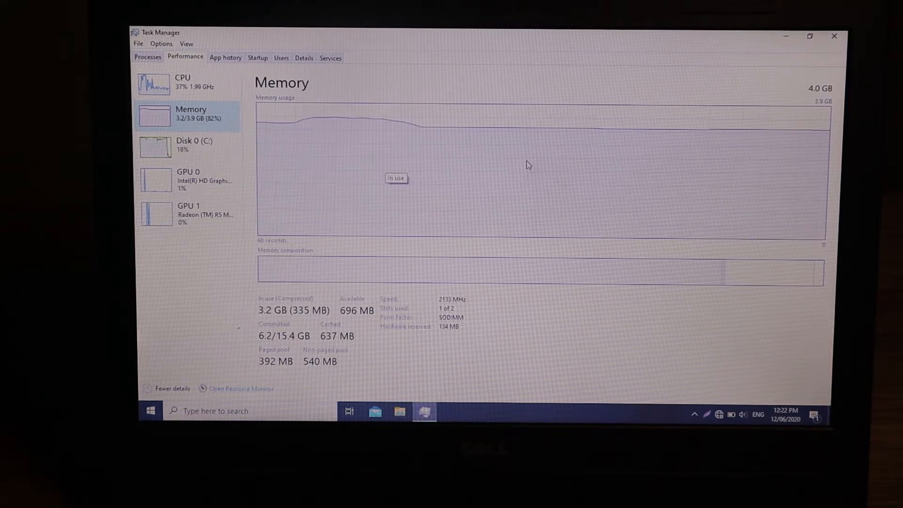
click(835, 37)
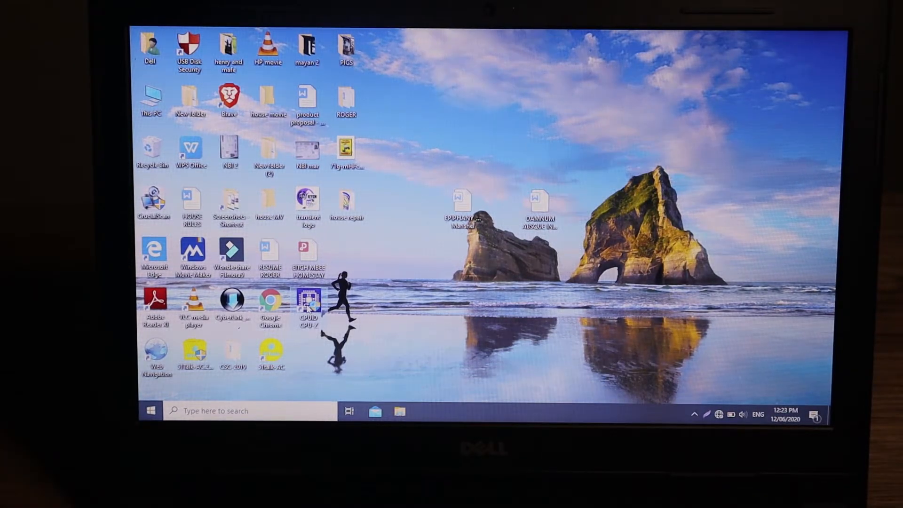
Check CPU-Z Memory and SPD tabs: one 4 GB SK Hynix DDR4-2400 in slot 1, slot 2 empty.
double_click(307, 301)
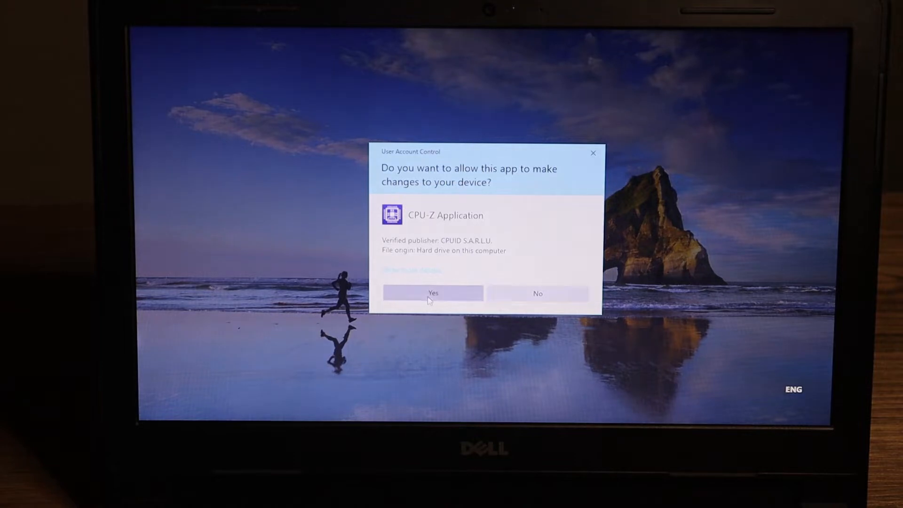
click(433, 293)
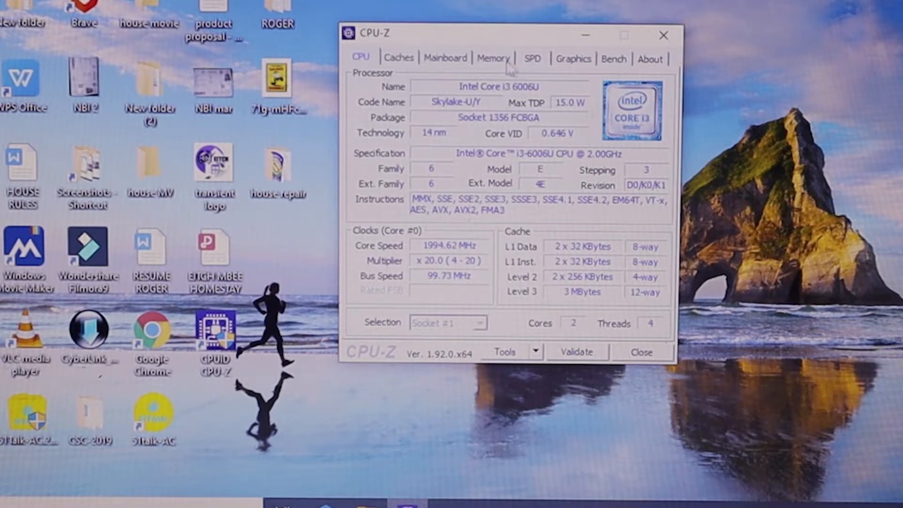
click(493, 57)
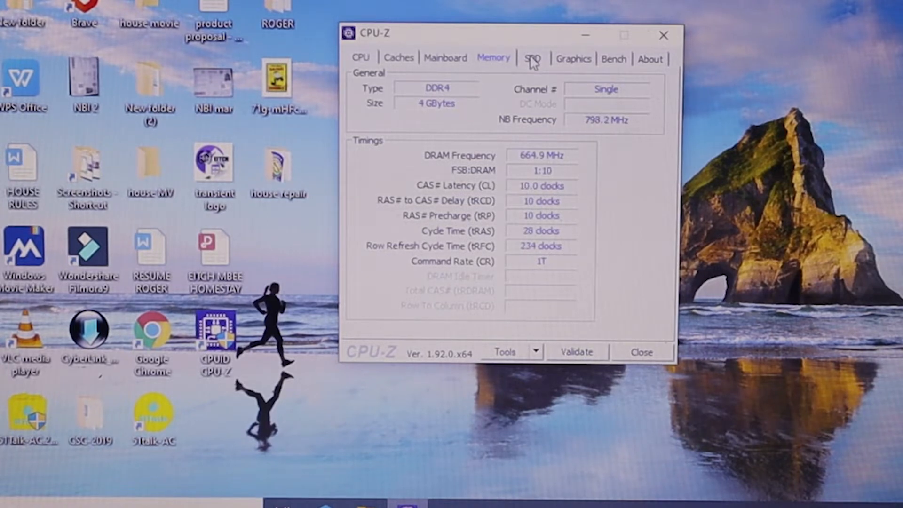
click(533, 58)
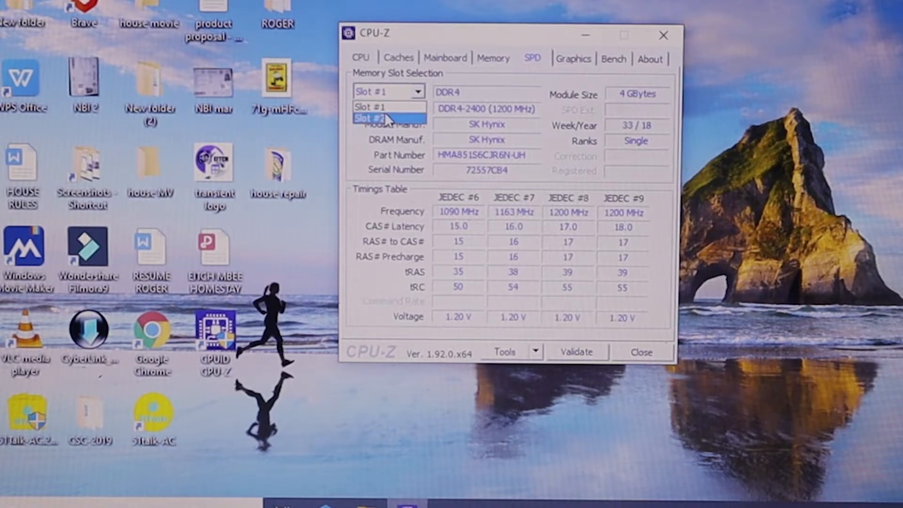
click(382, 117)
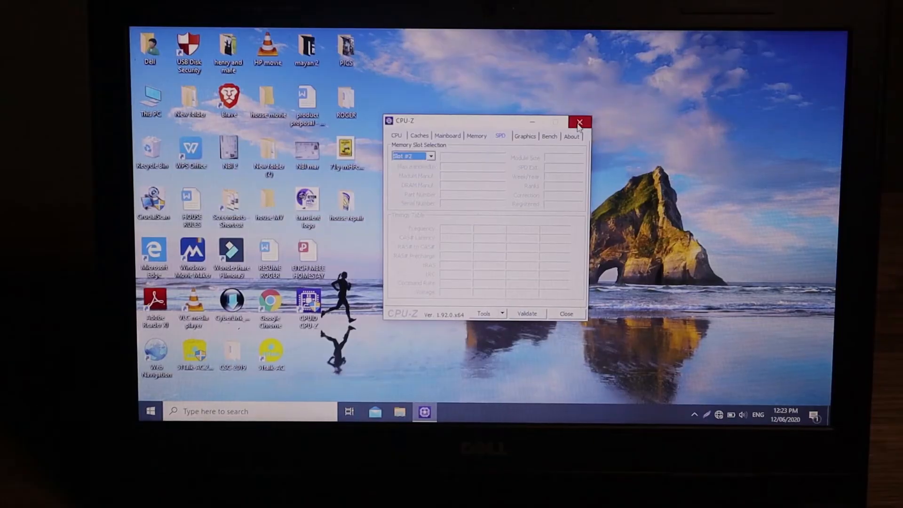
click(580, 123)
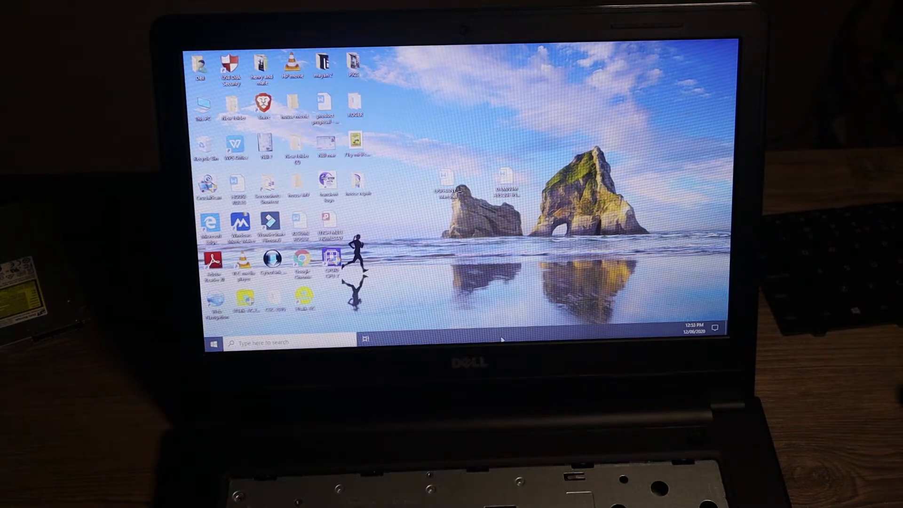
Bring up the taskbar context menu to launch Task Manager.
right_click(502, 338)
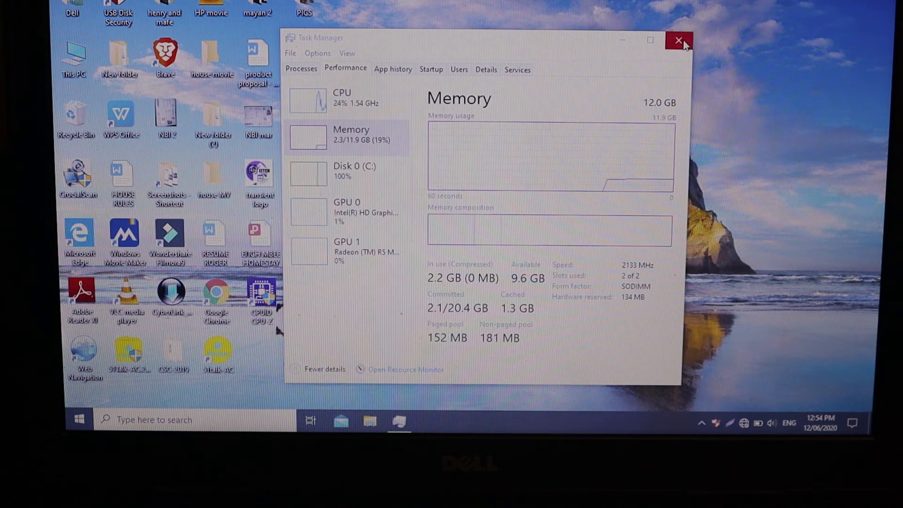
Close Task Manager; confirm in CPU-Z 12 GB dual-channel DDR4, slot 2 an 8 GB Team Group module.
click(676, 41)
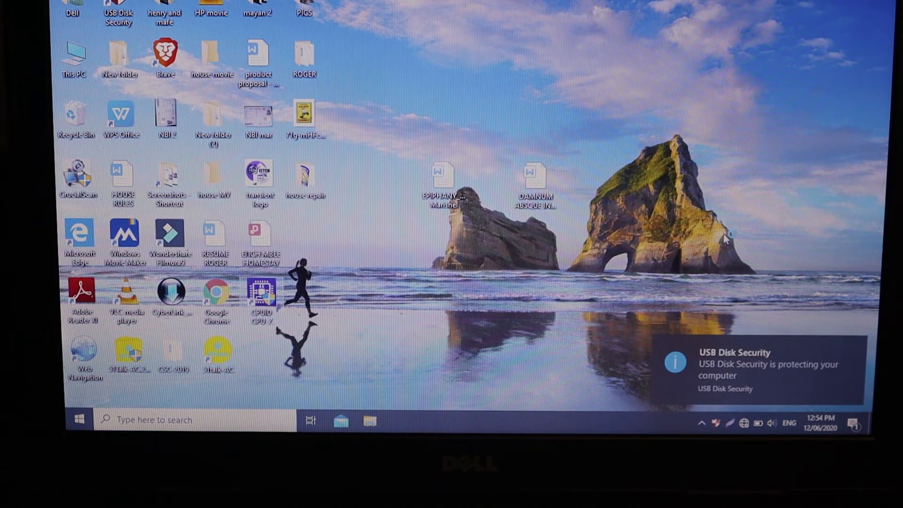
double_click(261, 292)
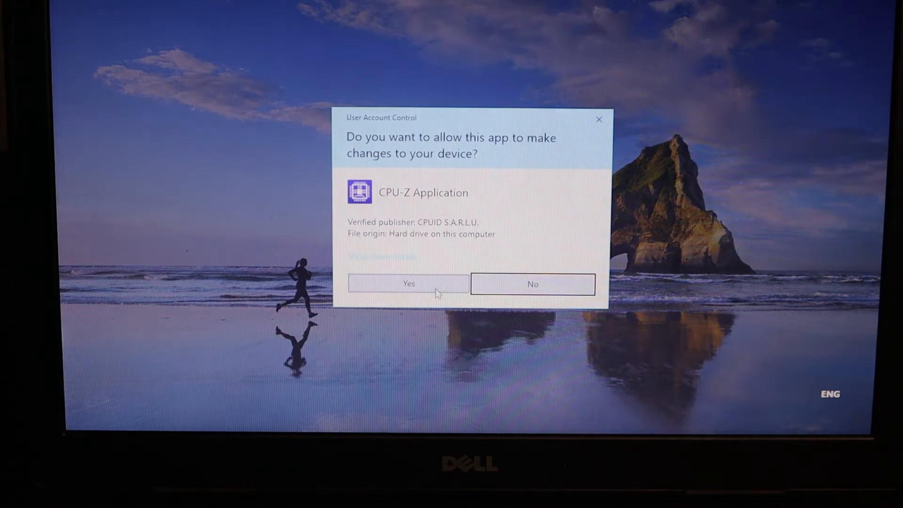
click(409, 284)
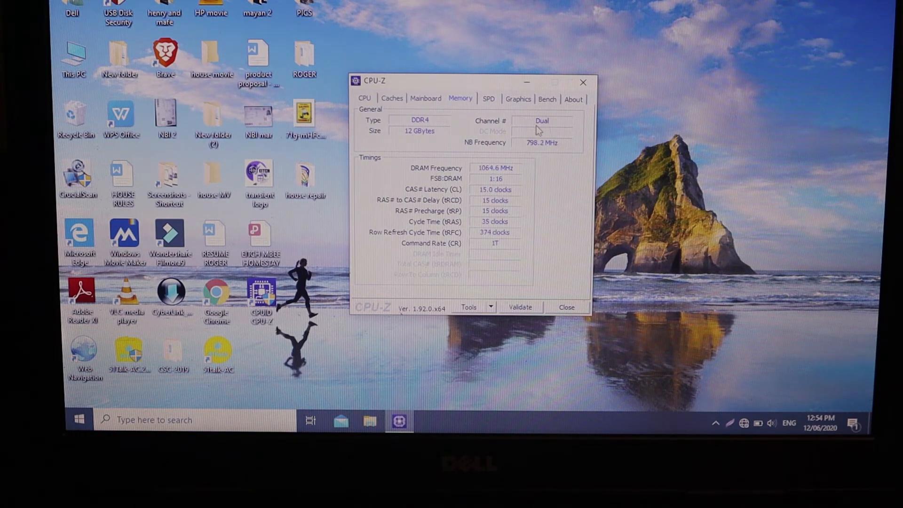
click(489, 98)
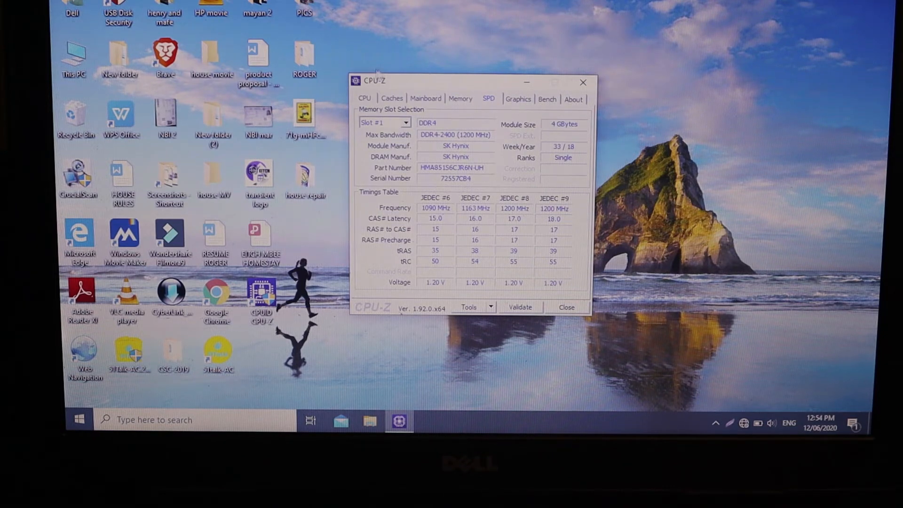
click(407, 122)
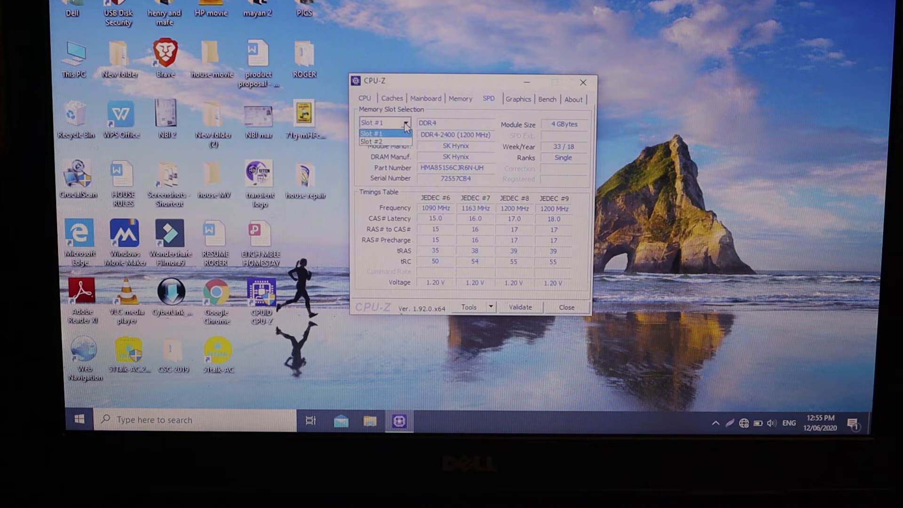
click(385, 142)
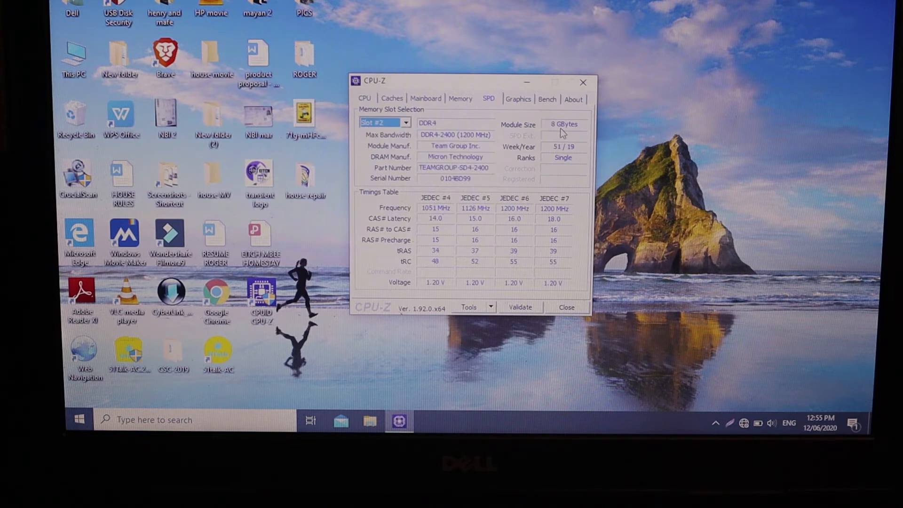
mouse_move(551, 142)
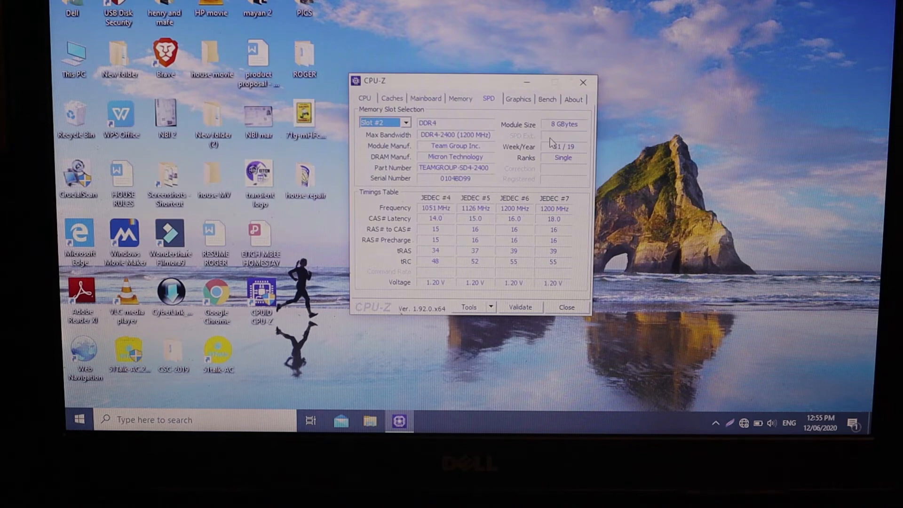
mouse_move(584, 83)
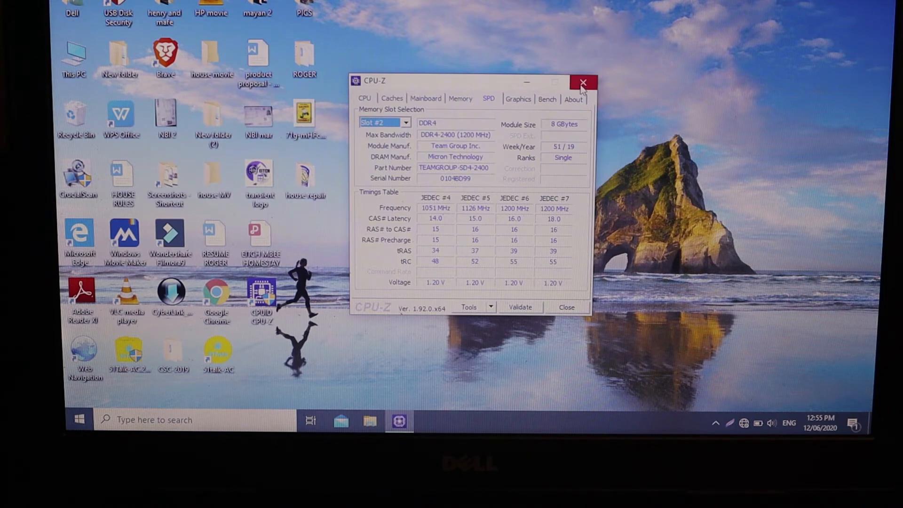